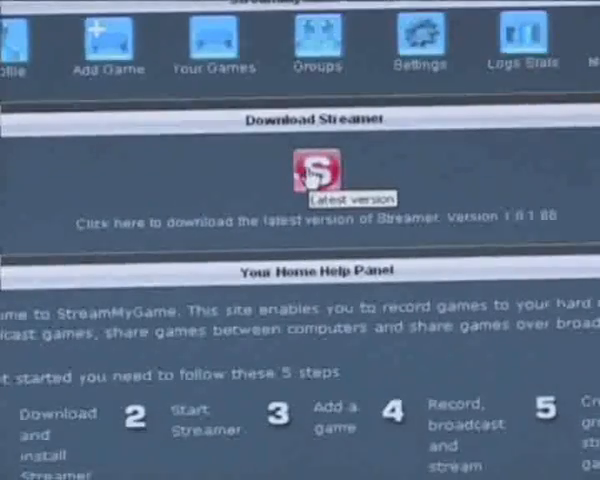
- Download the latest Streamer release and run its installer from the security warning
{"action": "left_click", "coordinate": [312, 172]}
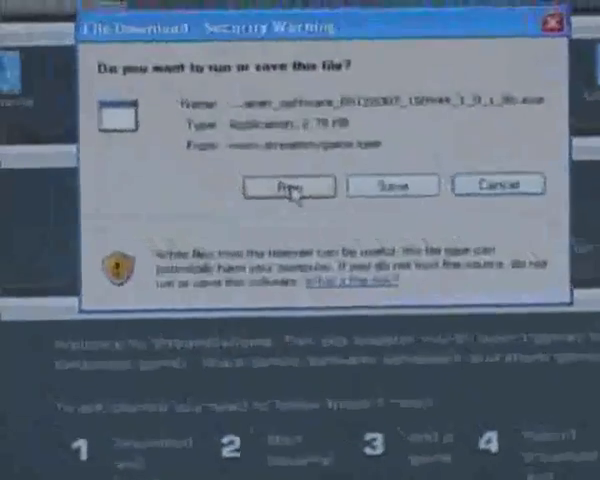
{"action": "left_click", "coordinate": [288, 184]}
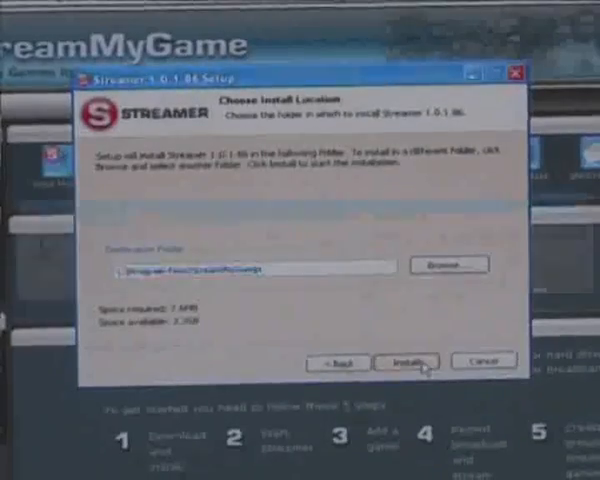
- Uninstall the previous Streamer version and finish installing Streamer 1.0.1.86
{"action": "left_click", "coordinate": [406, 362]}
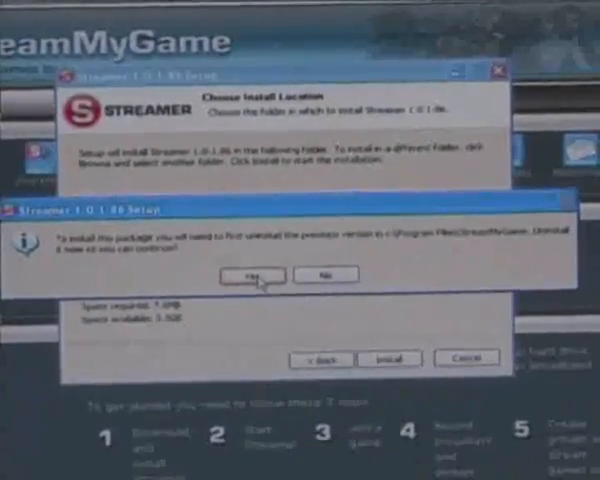
{"action": "left_click", "coordinate": [248, 276]}
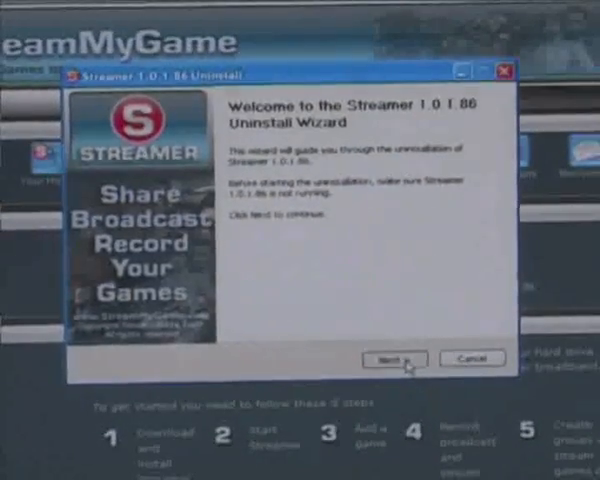
{"action": "left_click", "coordinate": [394, 360]}
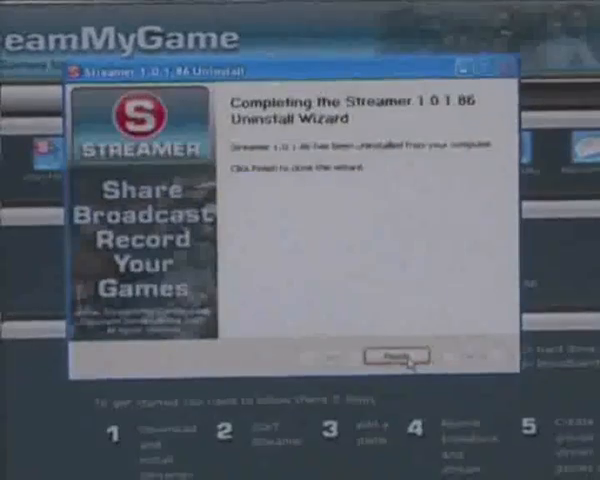
{"action": "left_click", "coordinate": [394, 354]}
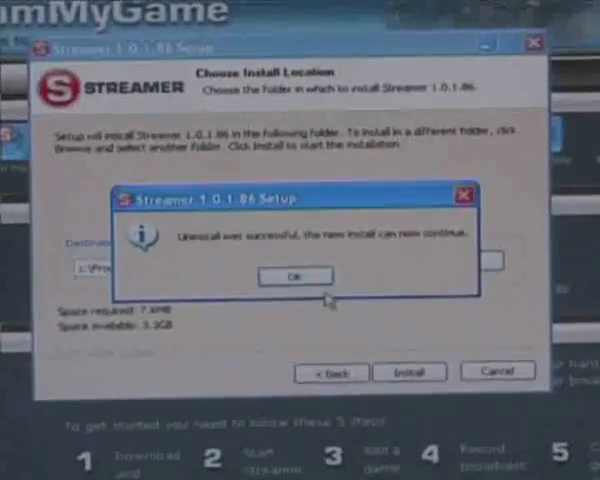
{"action": "left_click", "coordinate": [292, 276]}
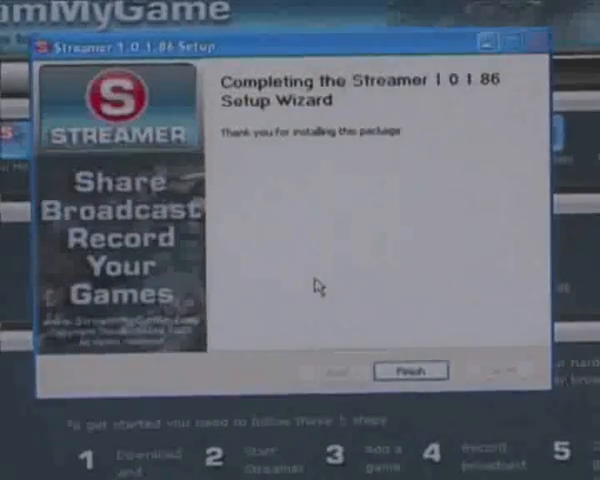
{"action": "left_click", "coordinate": [408, 372]}
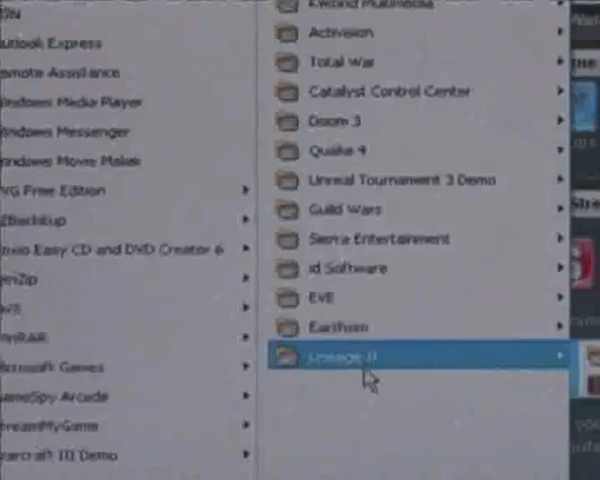
- Launch Streamer and sign in with the website login and a Streamer Server password for INTELDUAL
{"action": "left_click", "coordinate": [344, 356]}
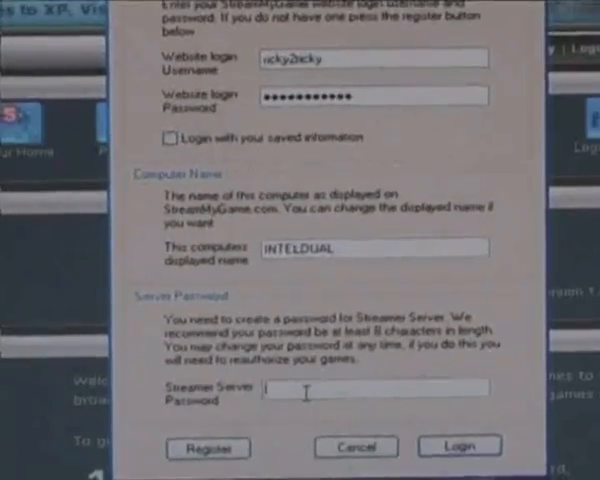
{"action": "type", "text": "**"}
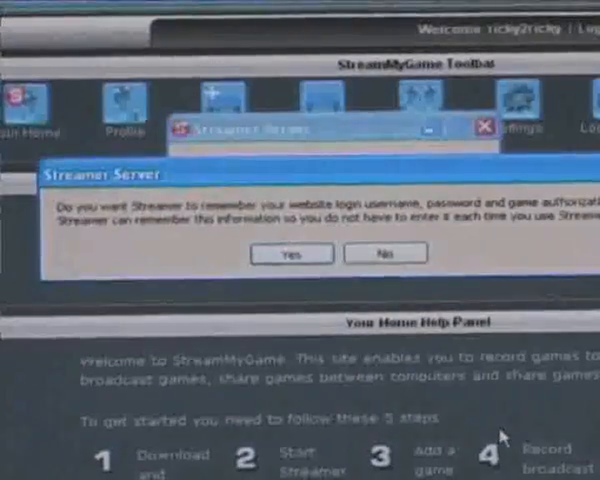
{"action": "mouse_move", "coordinate": [116, 240]}
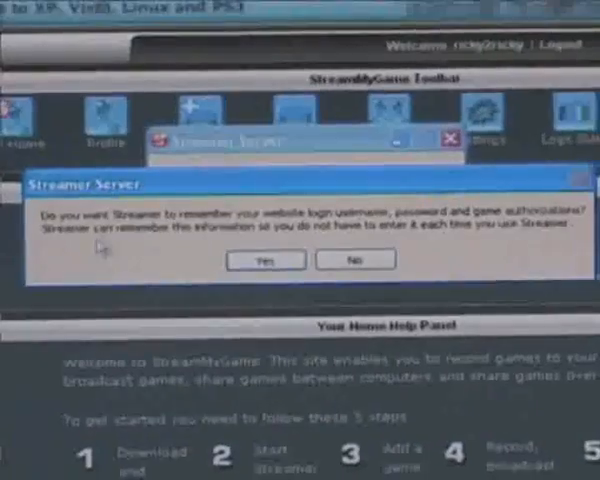
- Answer the Streamer Server question about remembering login and game authorizations
{"action": "left_click", "coordinate": [264, 260]}
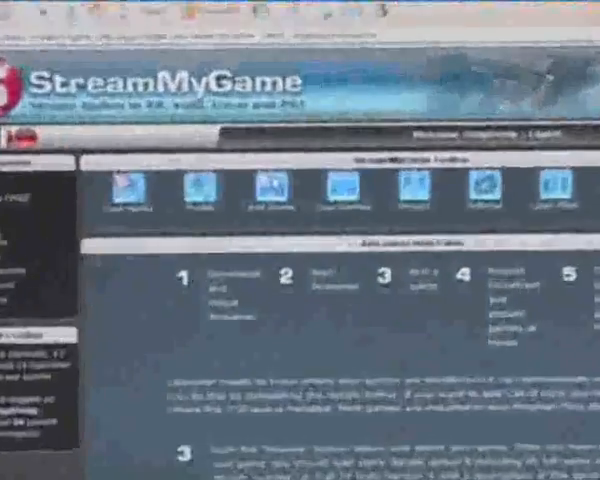
- Browse to the Crytek demo Bin32 folder and choose Crysis.exe as the game to add
{"action": "scroll", "scroll_direction": "down", "scroll_amount": 3}
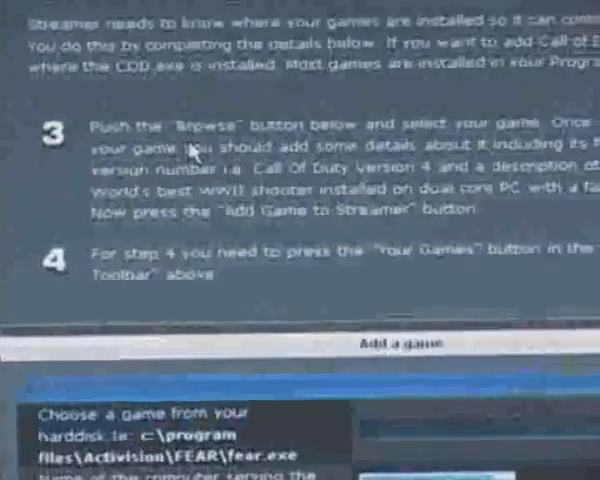
{"action": "scroll", "scroll_direction": "down", "scroll_amount": 3}
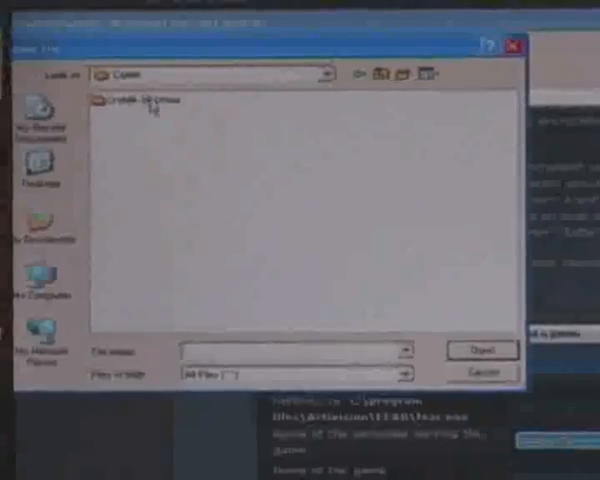
{"action": "left_click", "coordinate": [144, 96]}
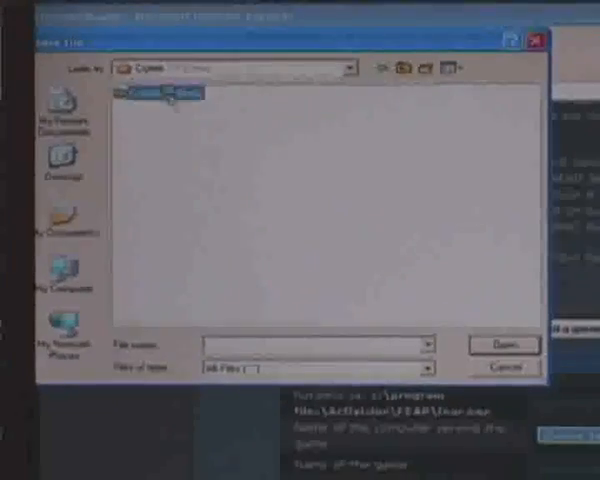
{"action": "double_click", "coordinate": [156, 92]}
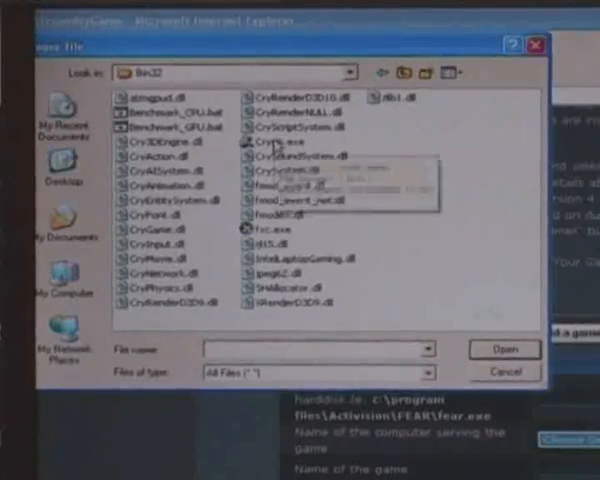
{"action": "left_click", "coordinate": [282, 148]}
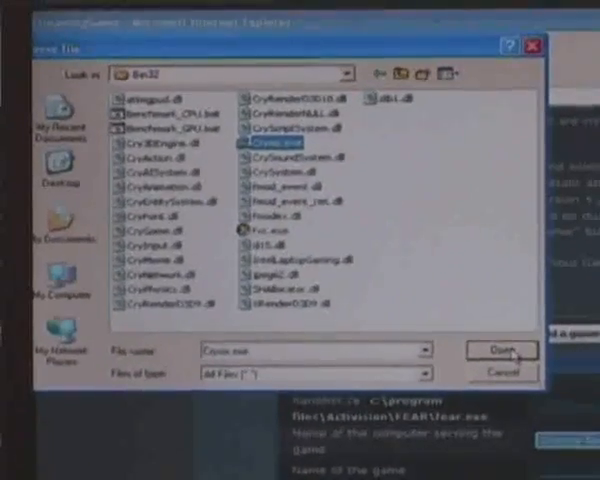
{"action": "left_click", "coordinate": [502, 352]}
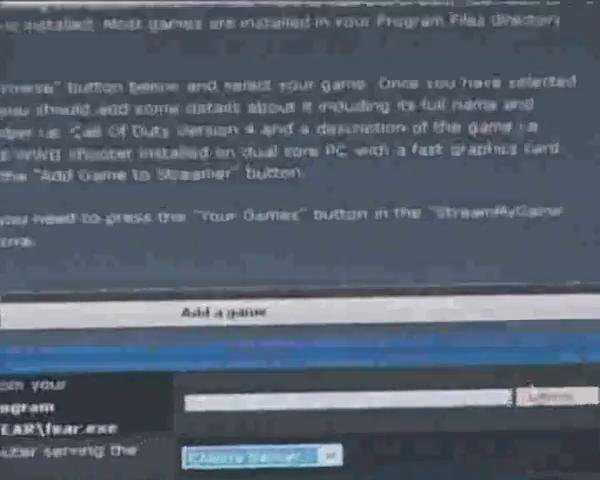
- Add the game to Streamer on server INTELDUAL, named Crysis Demo with description Crysis Demo Test
{"action": "scroll", "scroll_direction": "down", "scroll_amount": 3}
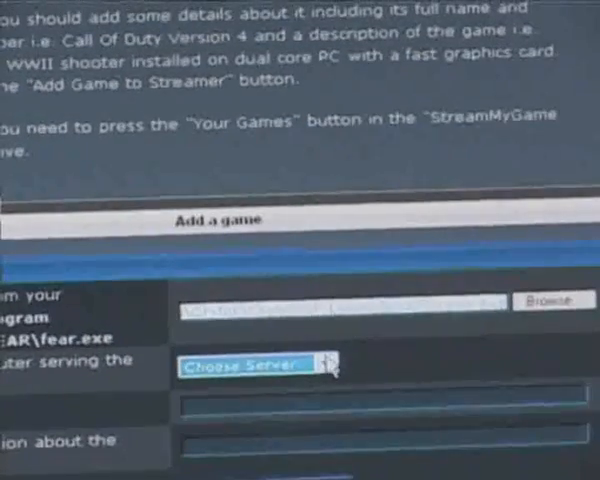
{"action": "left_click", "coordinate": [258, 366]}
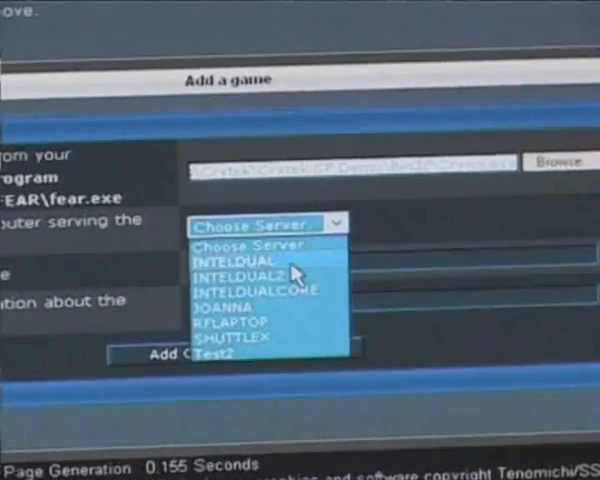
{"action": "left_click", "coordinate": [244, 260]}
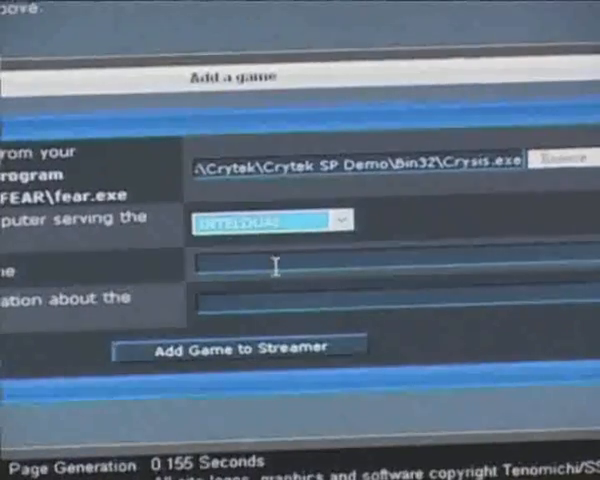
{"action": "type", "text": "Cry"}
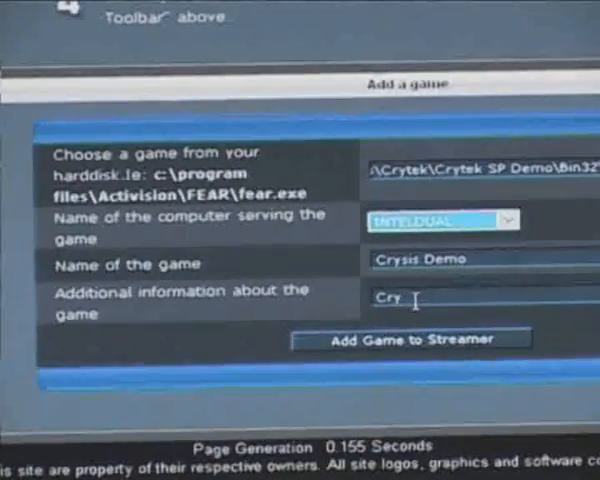
{"action": "type", "text": "sis Demo"}
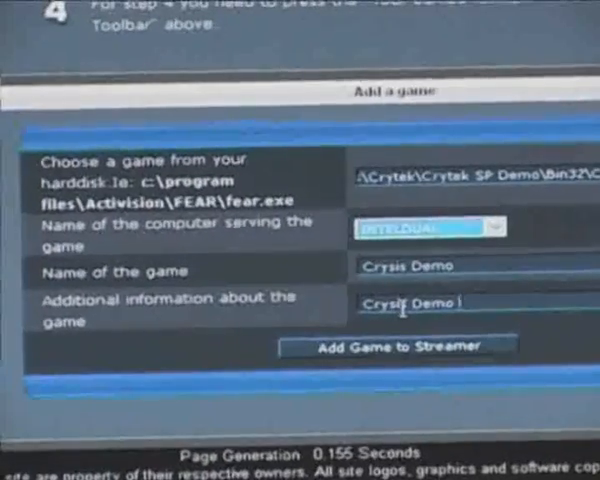
{"action": "type", "text": "Test"}
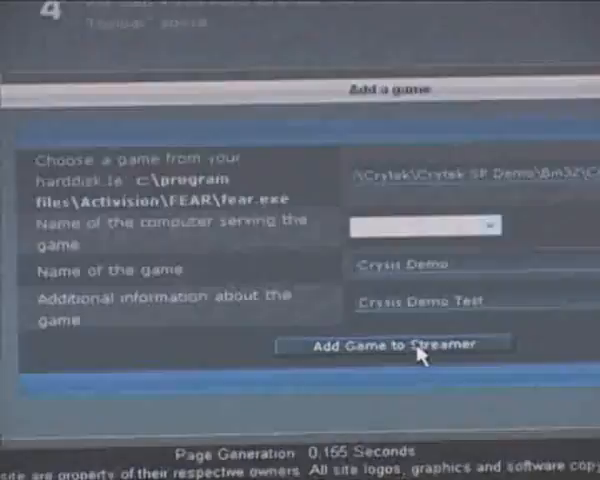
{"action": "left_click", "coordinate": [398, 344]}
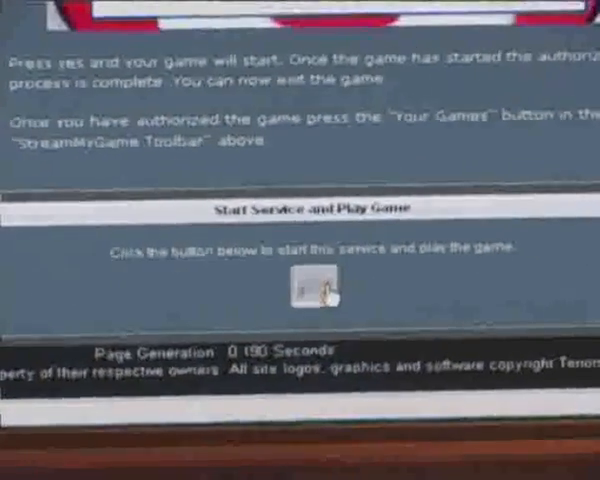
- Start the service to play the game and sign in with the saved login details
{"action": "left_click", "coordinate": [312, 290]}
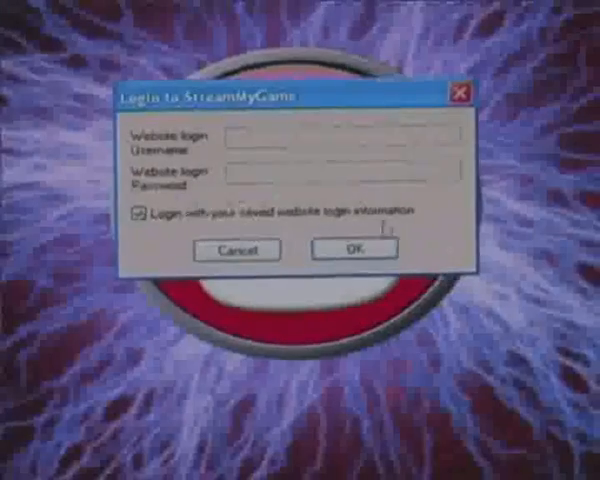
{"action": "left_click", "coordinate": [352, 250]}
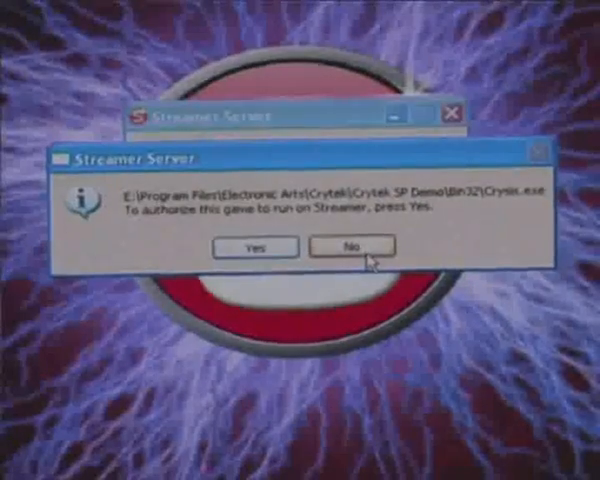